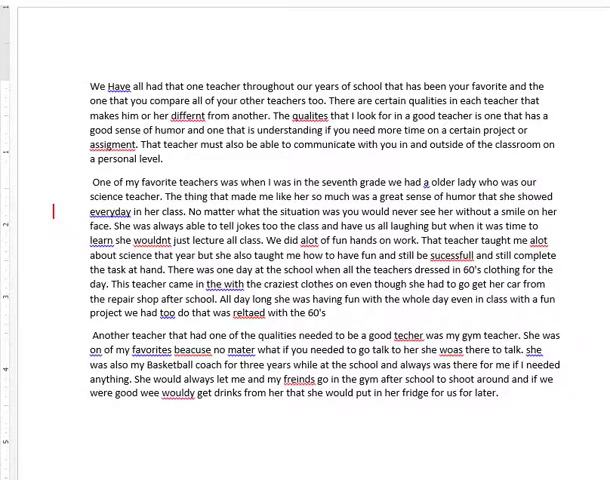
{"action": "scroll", "scroll_direction": "down", "scroll_amount": 3}
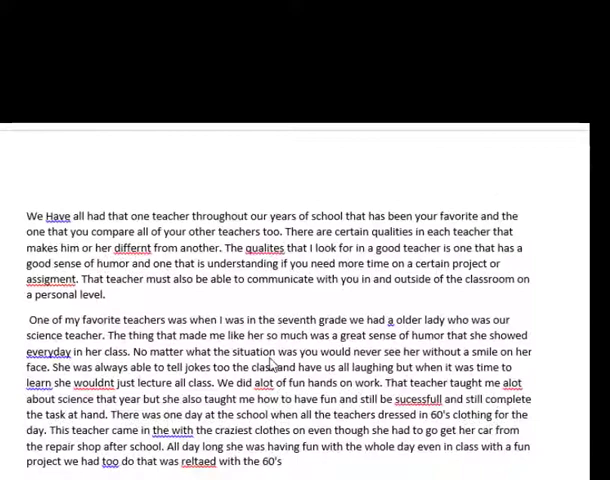
{"action": "scroll", "scroll_direction": "down", "scroll_amount": 3}
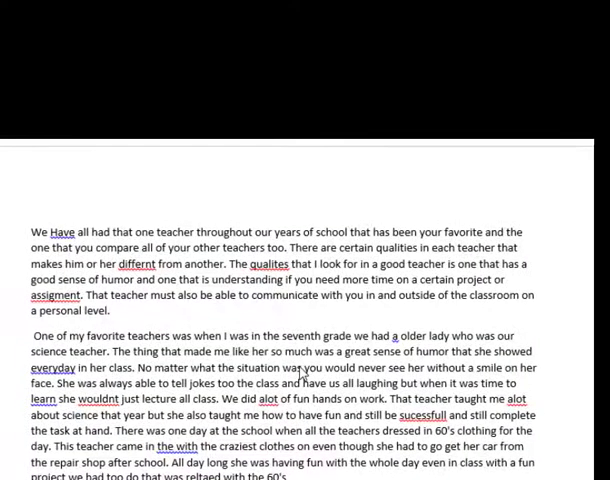